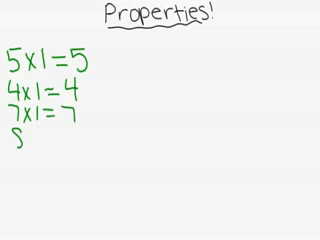
pyautogui.write('8x1=')
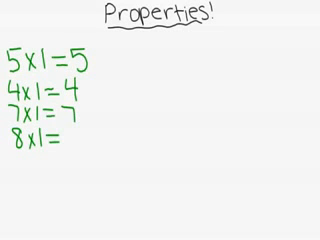